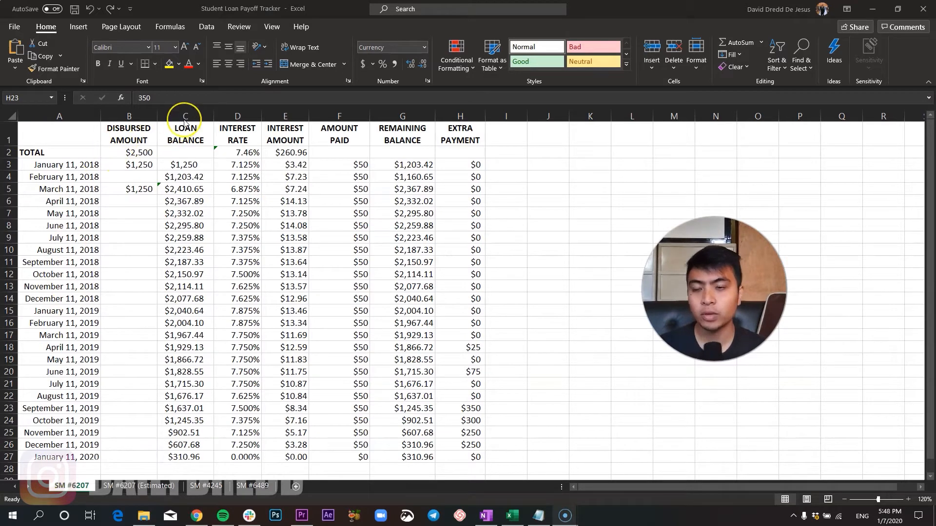
pyautogui.moveTo(221, 355)
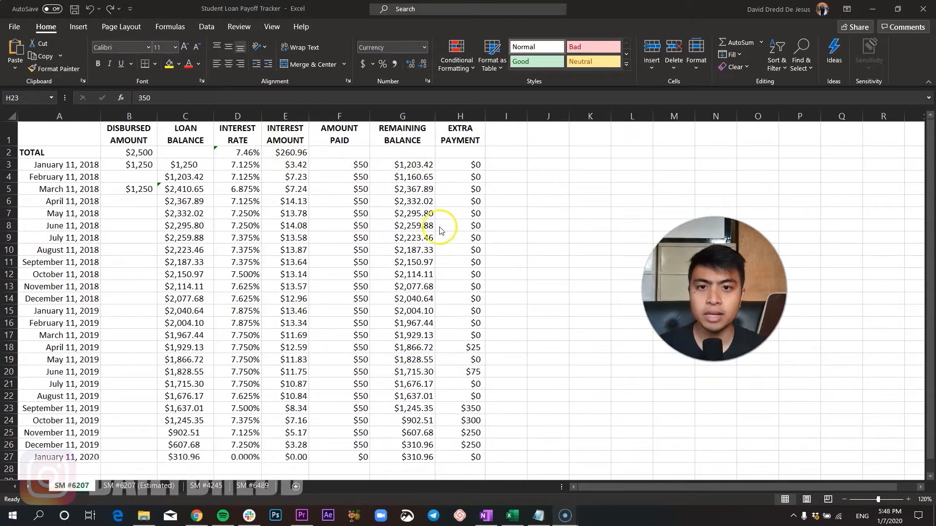
pyautogui.moveTo(462, 253)
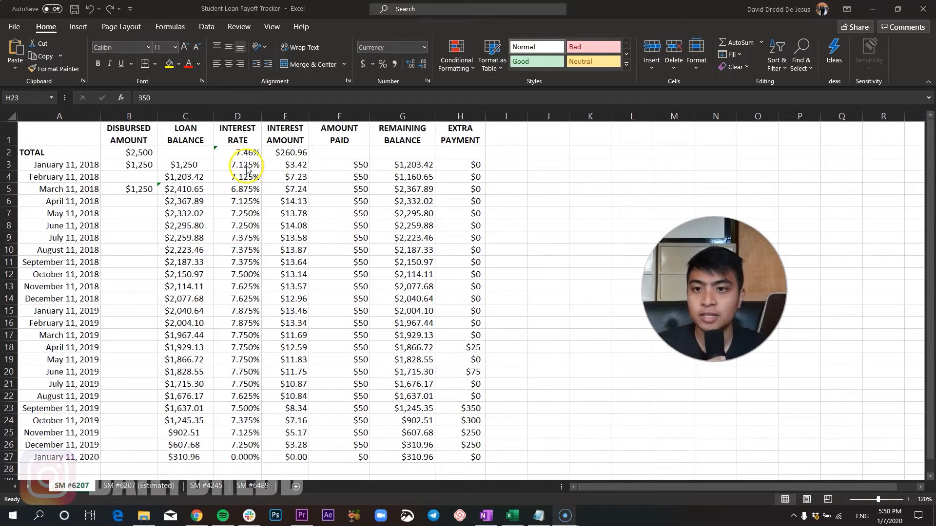
# - Inspect the interest rates, average rate formula, monthly payment, final date and September 2019 extra payment
pyautogui.click(460, 409)
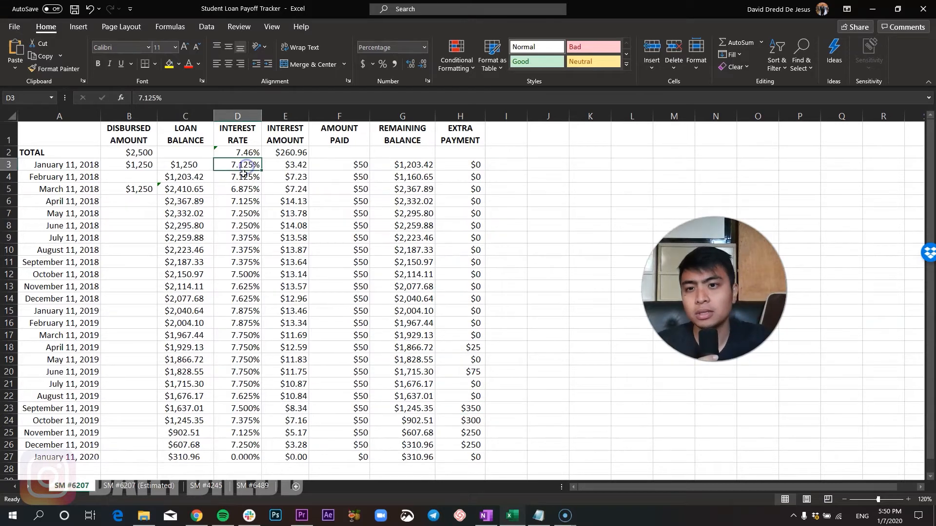
pyautogui.click(238, 445)
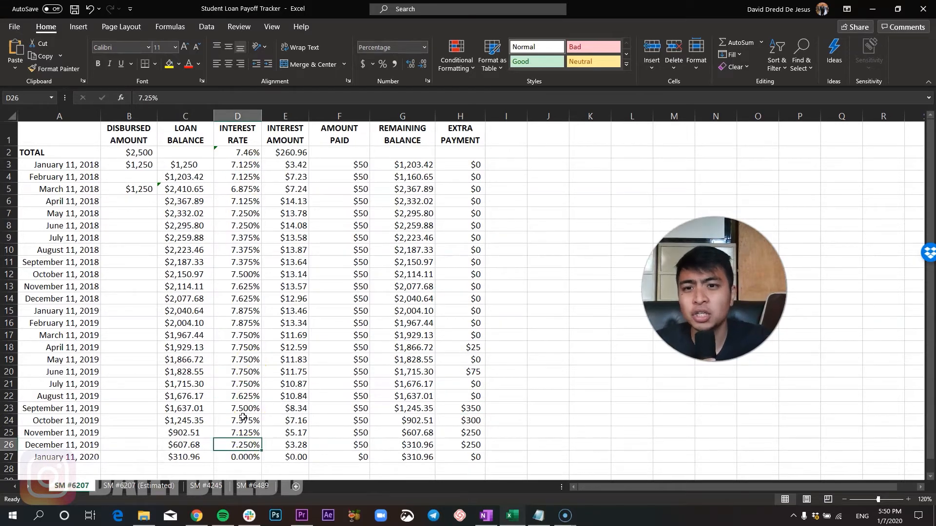
pyautogui.click(237, 165)
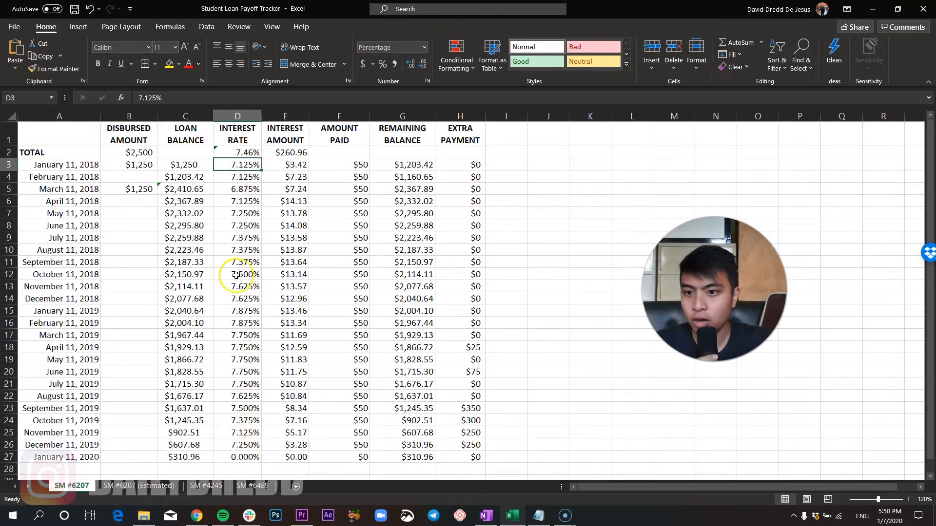
pyautogui.click(237, 152)
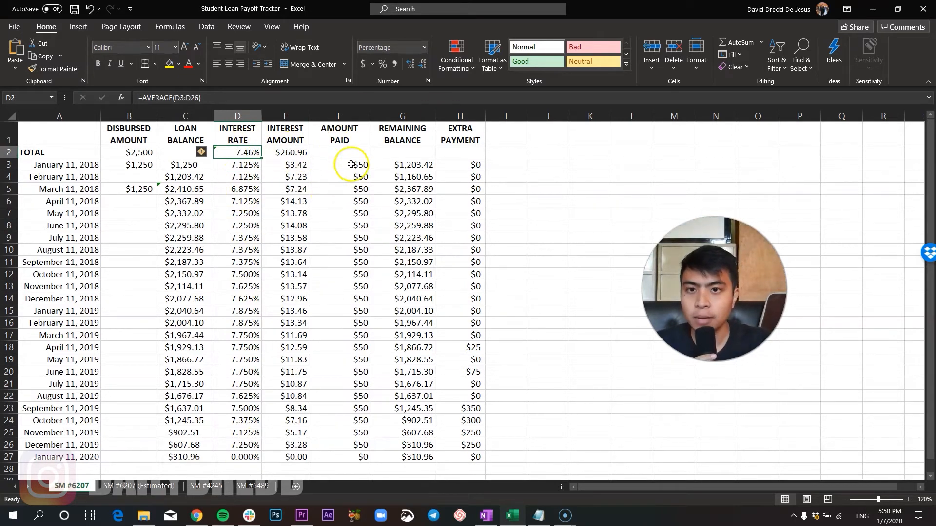
pyautogui.click(339, 165)
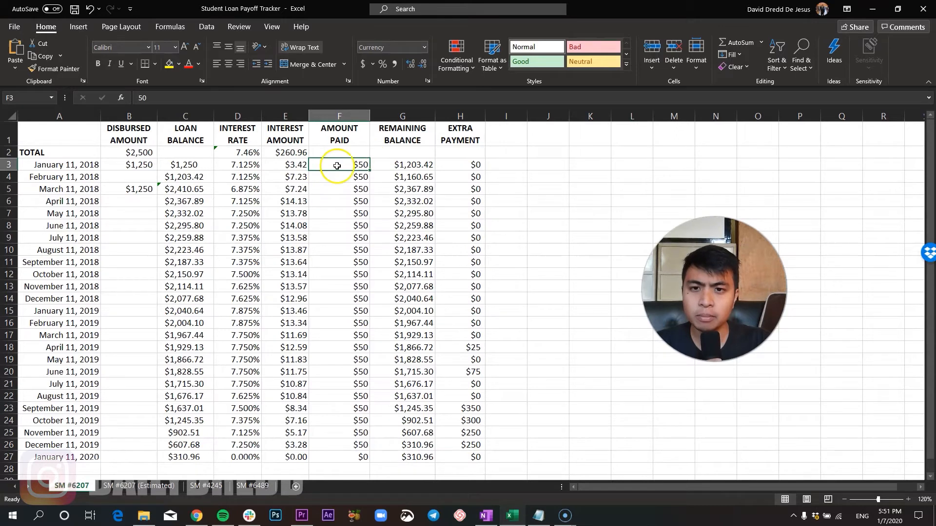
pyautogui.moveTo(271, 394)
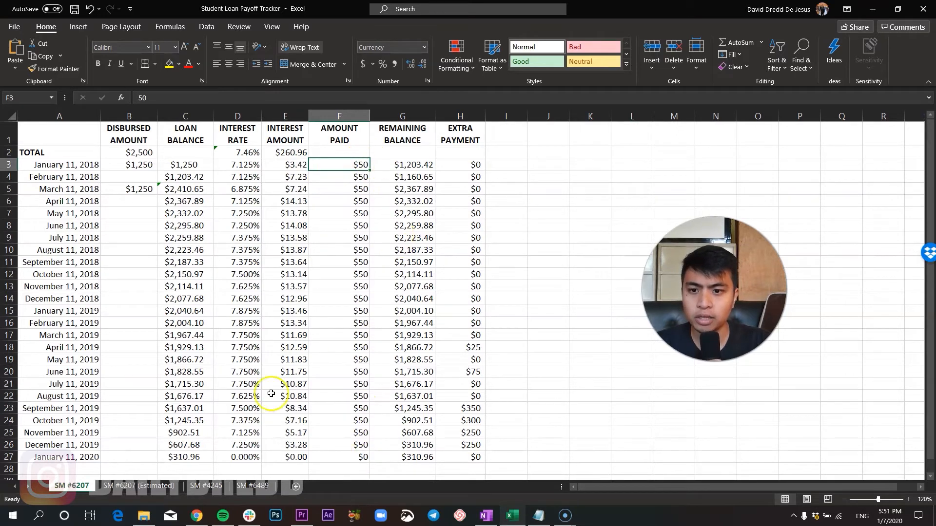
pyautogui.moveTo(462, 412)
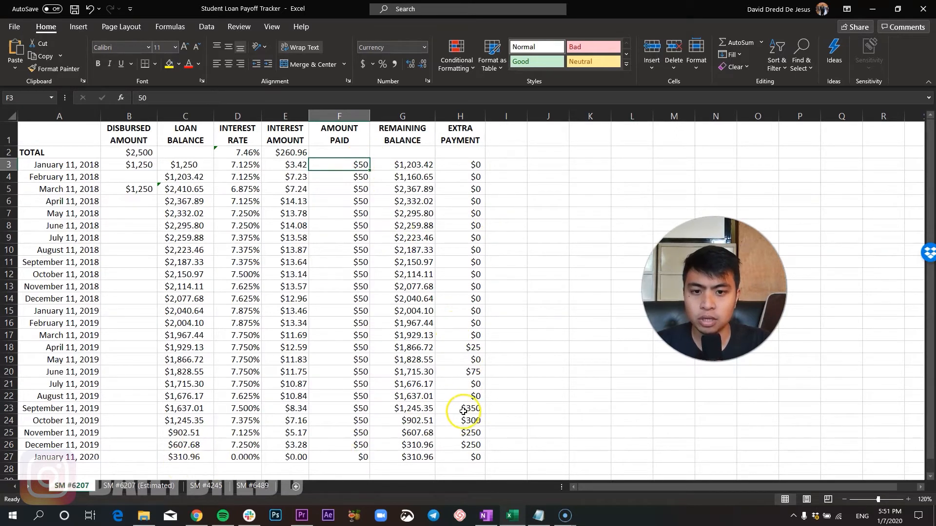
pyautogui.click(460, 408)
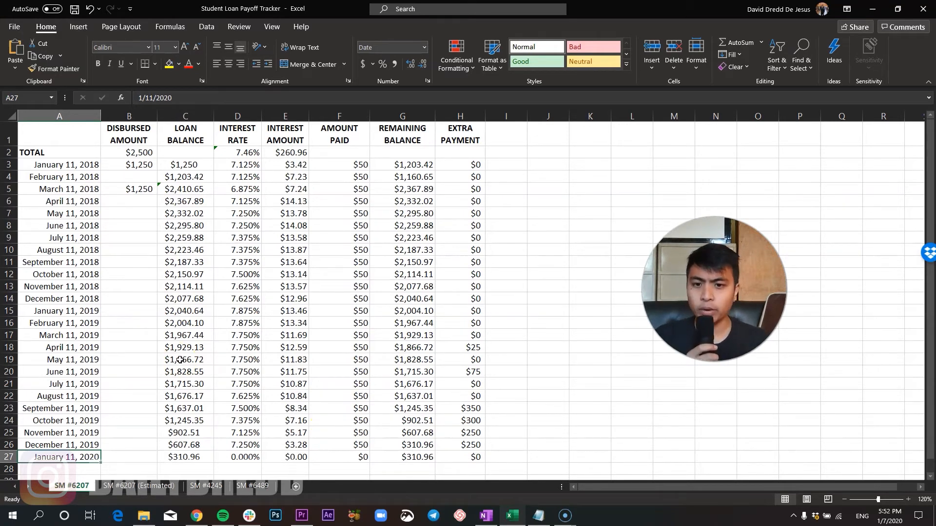
pyautogui.click(469, 408)
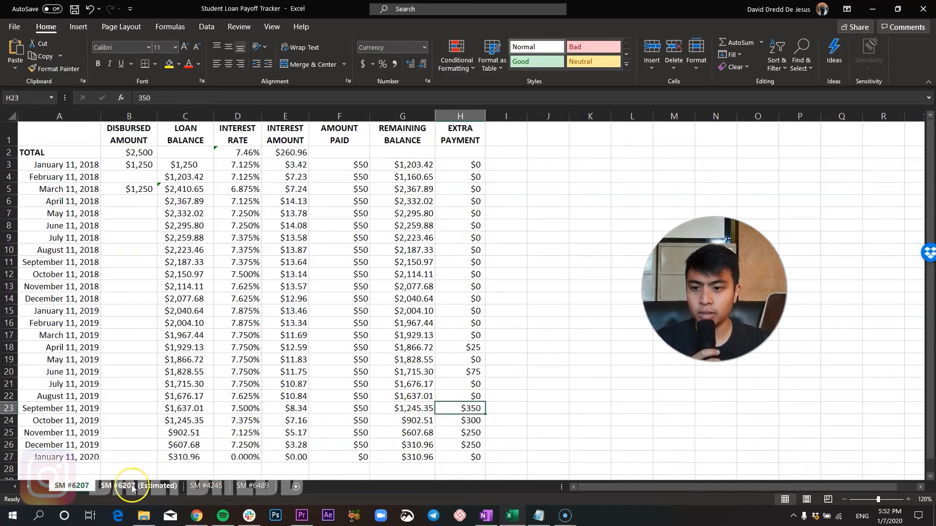
# - Check the October 2018 estimated row and the March 2018 interest amount on SM #6207
pyautogui.click(139, 485)
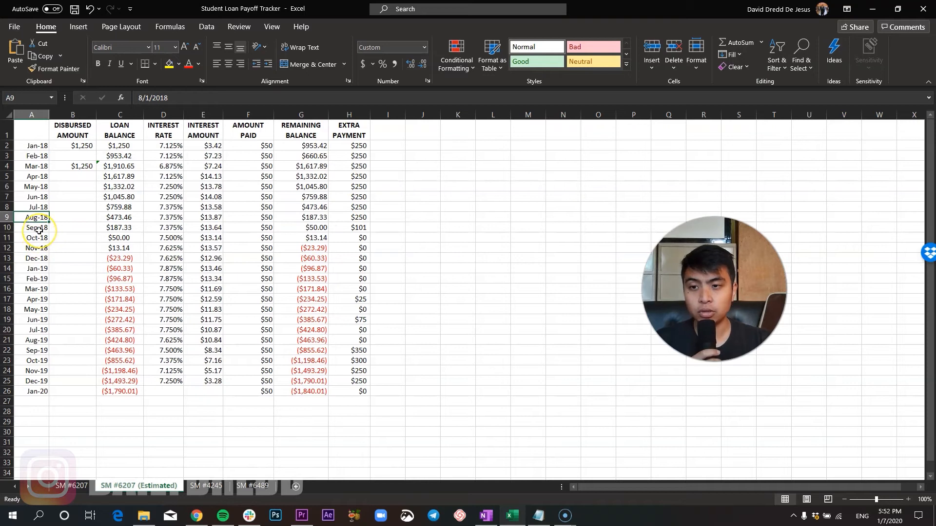
pyautogui.click(31, 227)
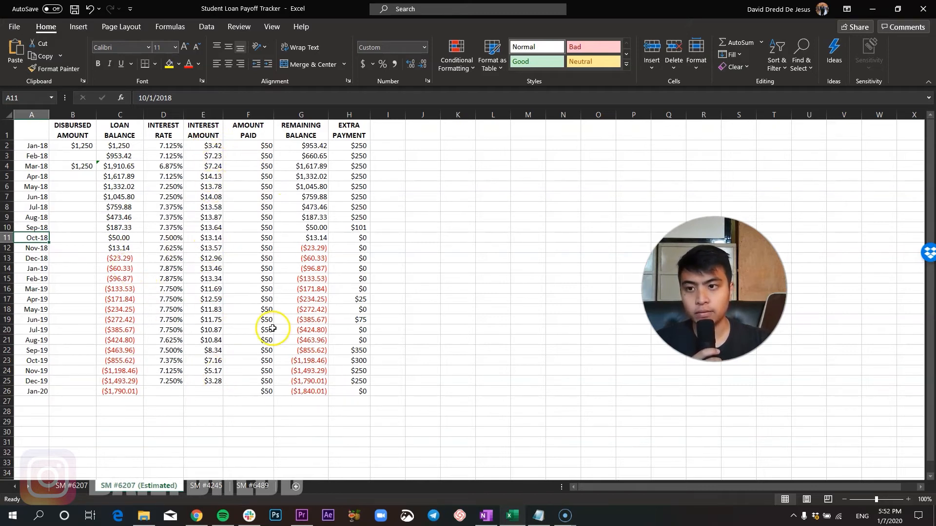
pyautogui.click(36, 218)
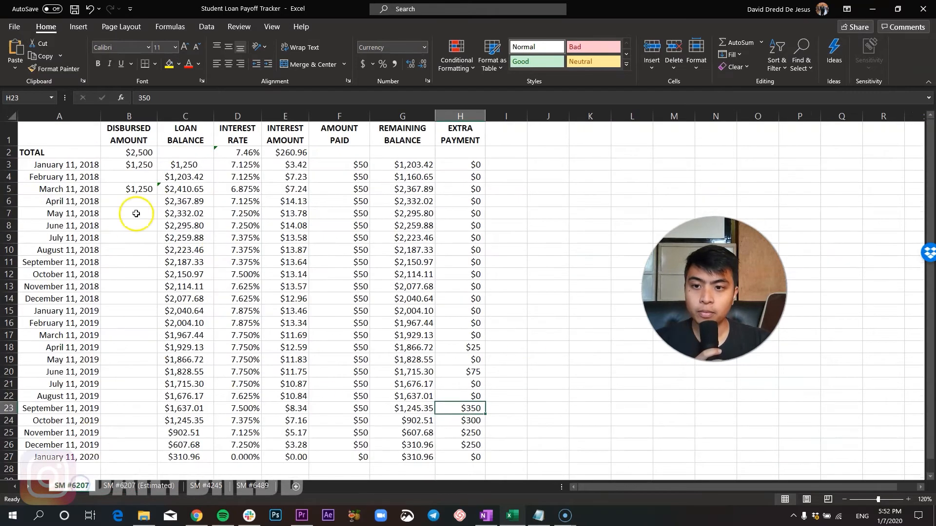
pyautogui.moveTo(359, 281)
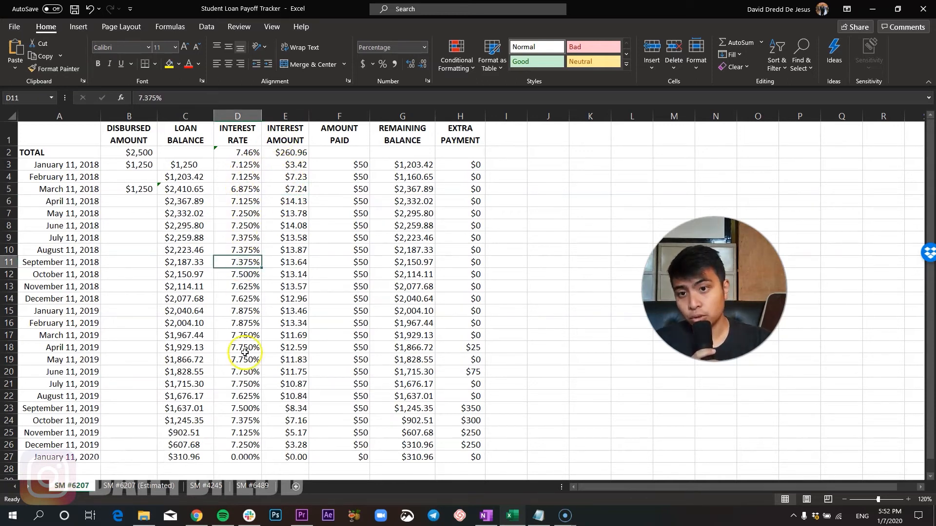
pyautogui.moveTo(447, 253)
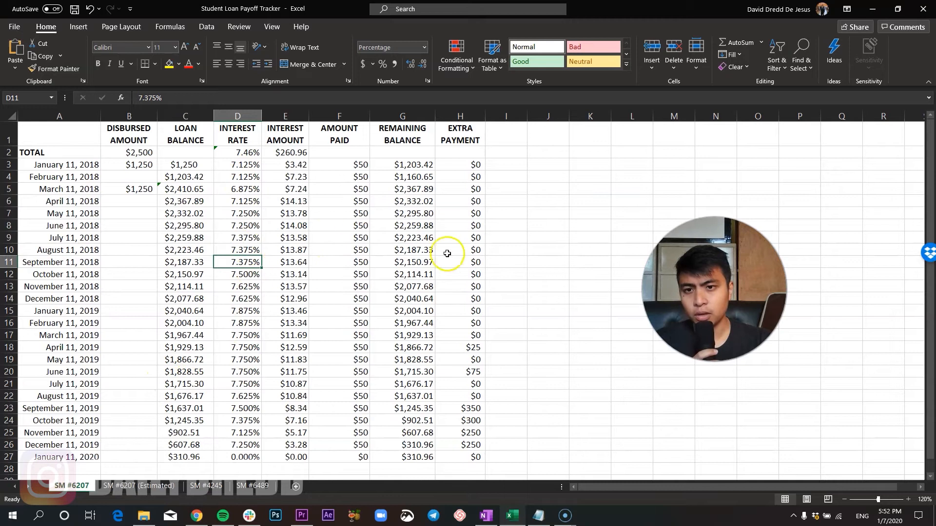
pyautogui.moveTo(209, 238)
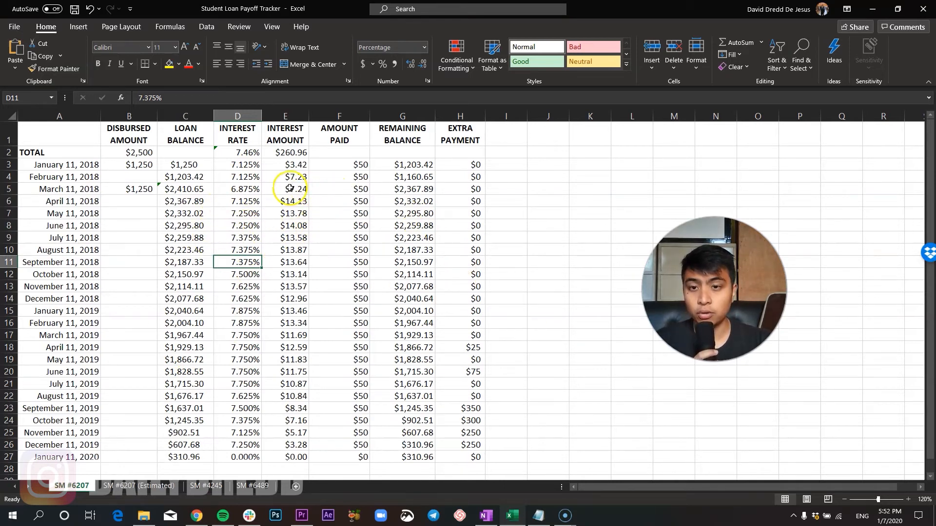
pyautogui.click(284, 213)
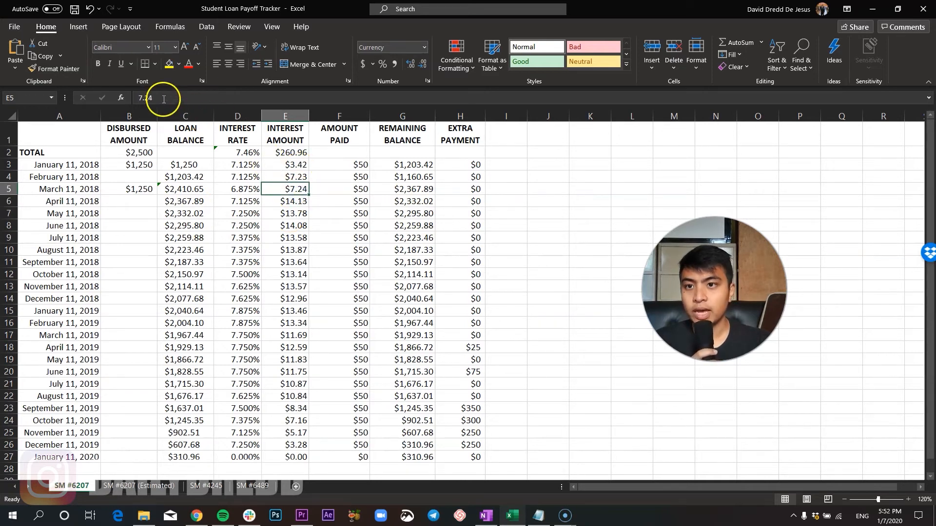
pyautogui.doubleClick(285, 189)
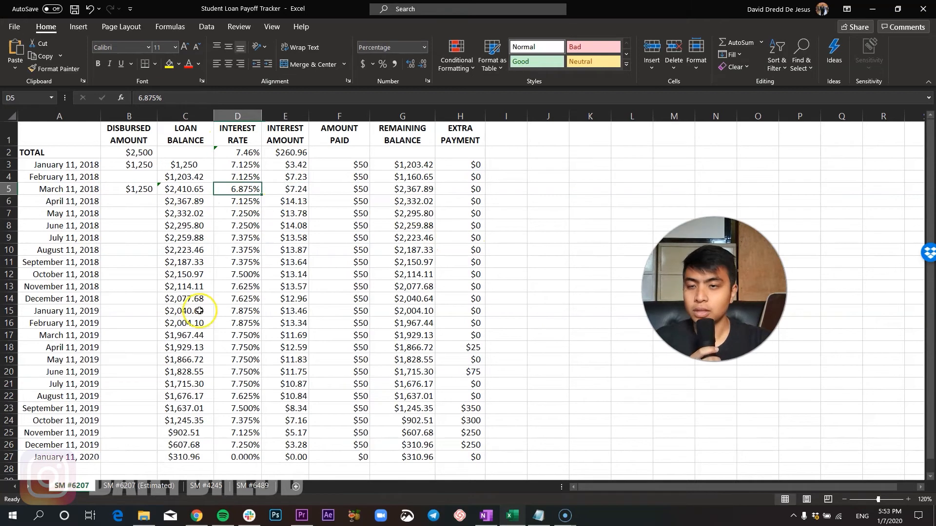
pyautogui.click(285, 213)
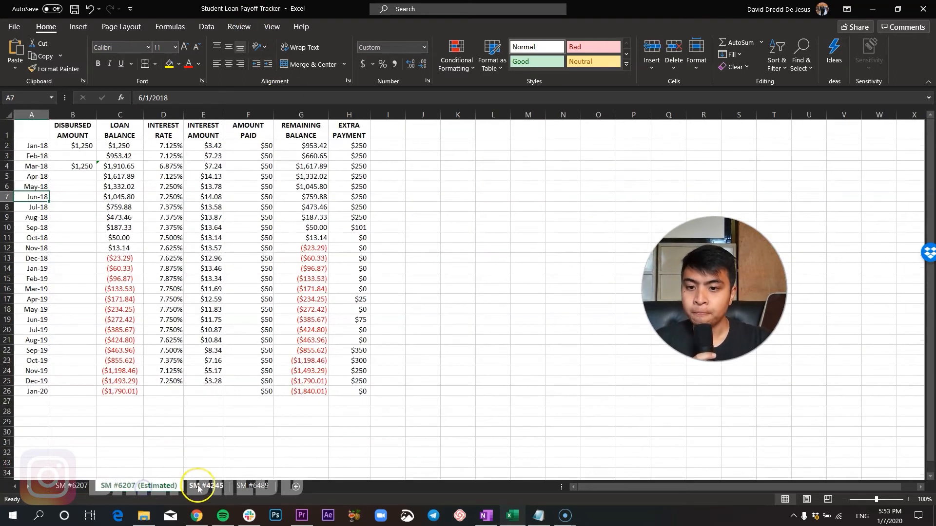
# - View the SM #4245 loan sheet ($3,875 disbursed), then return to SM #6207
pyautogui.click(205, 485)
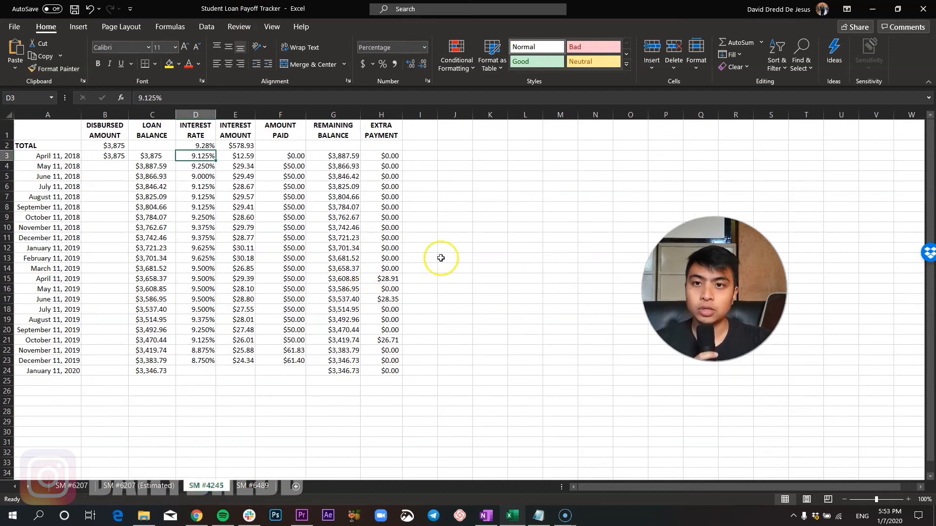
pyautogui.moveTo(306, 266)
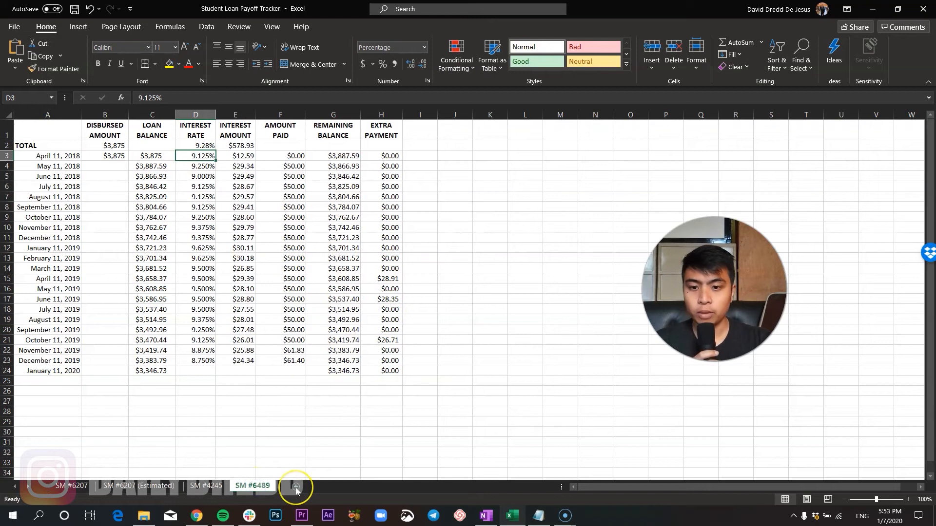
pyautogui.moveTo(308, 411)
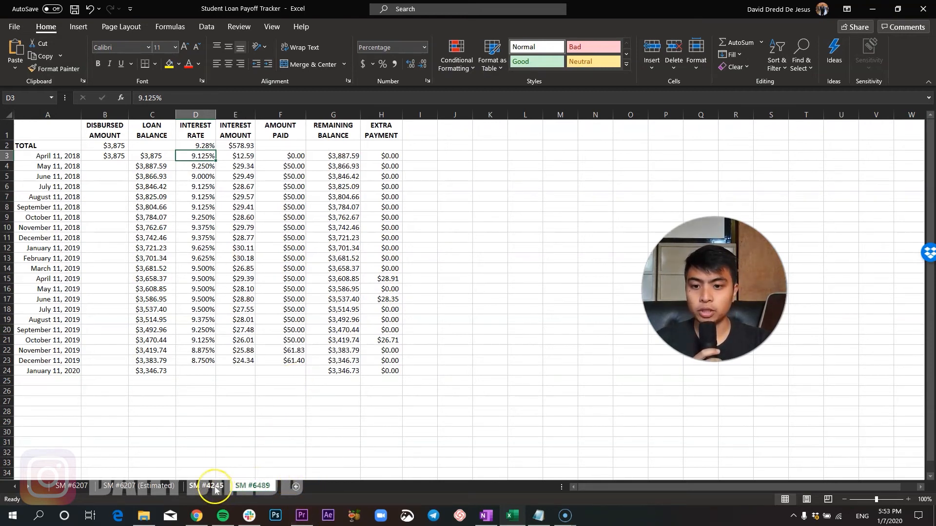
pyautogui.click(70, 486)
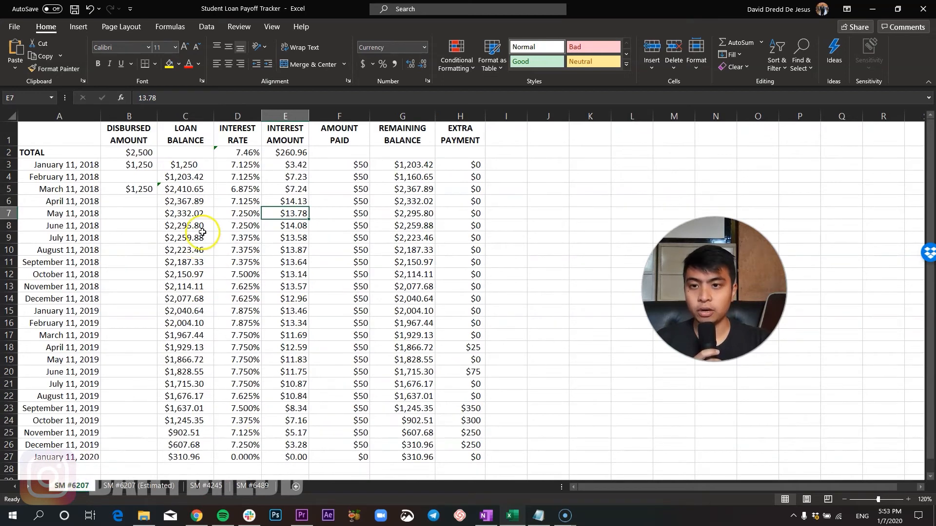